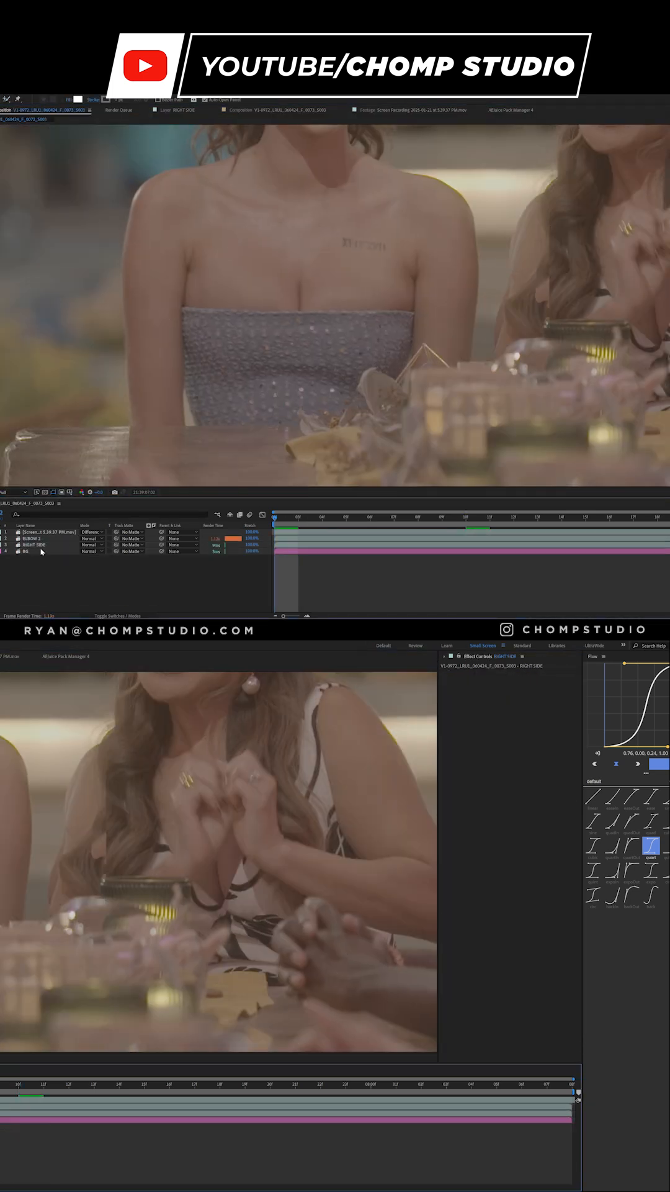
# Step: Move the current-time indicator to the wider shot of the smiling women at the table
pyautogui.click(441, 517)
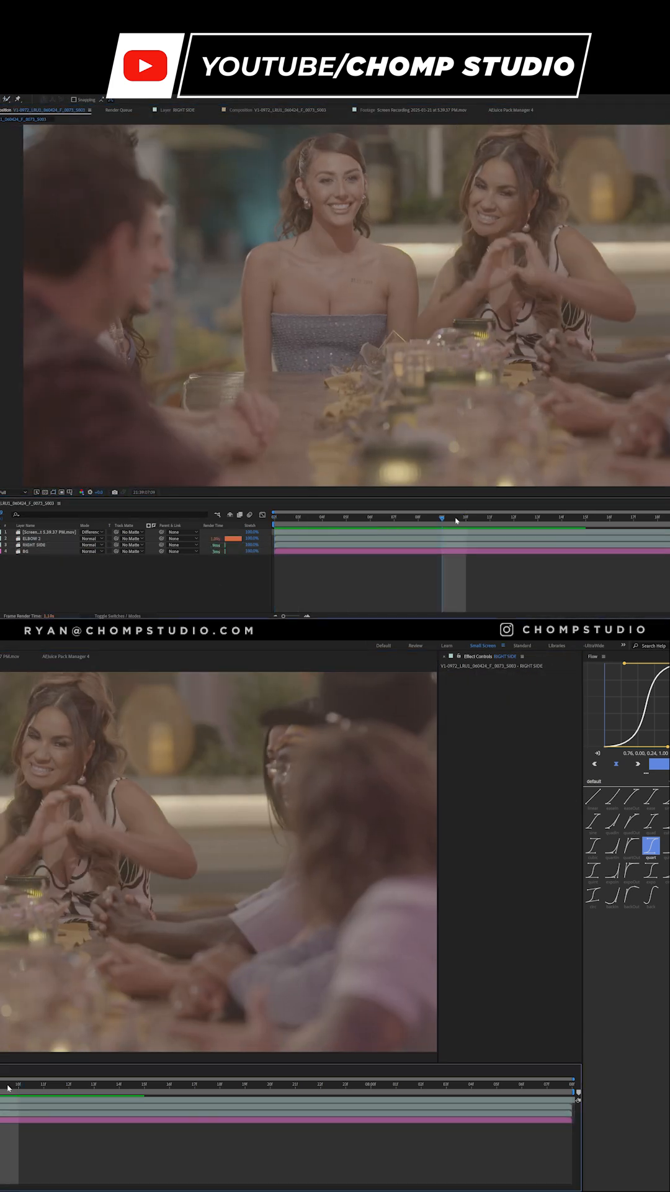